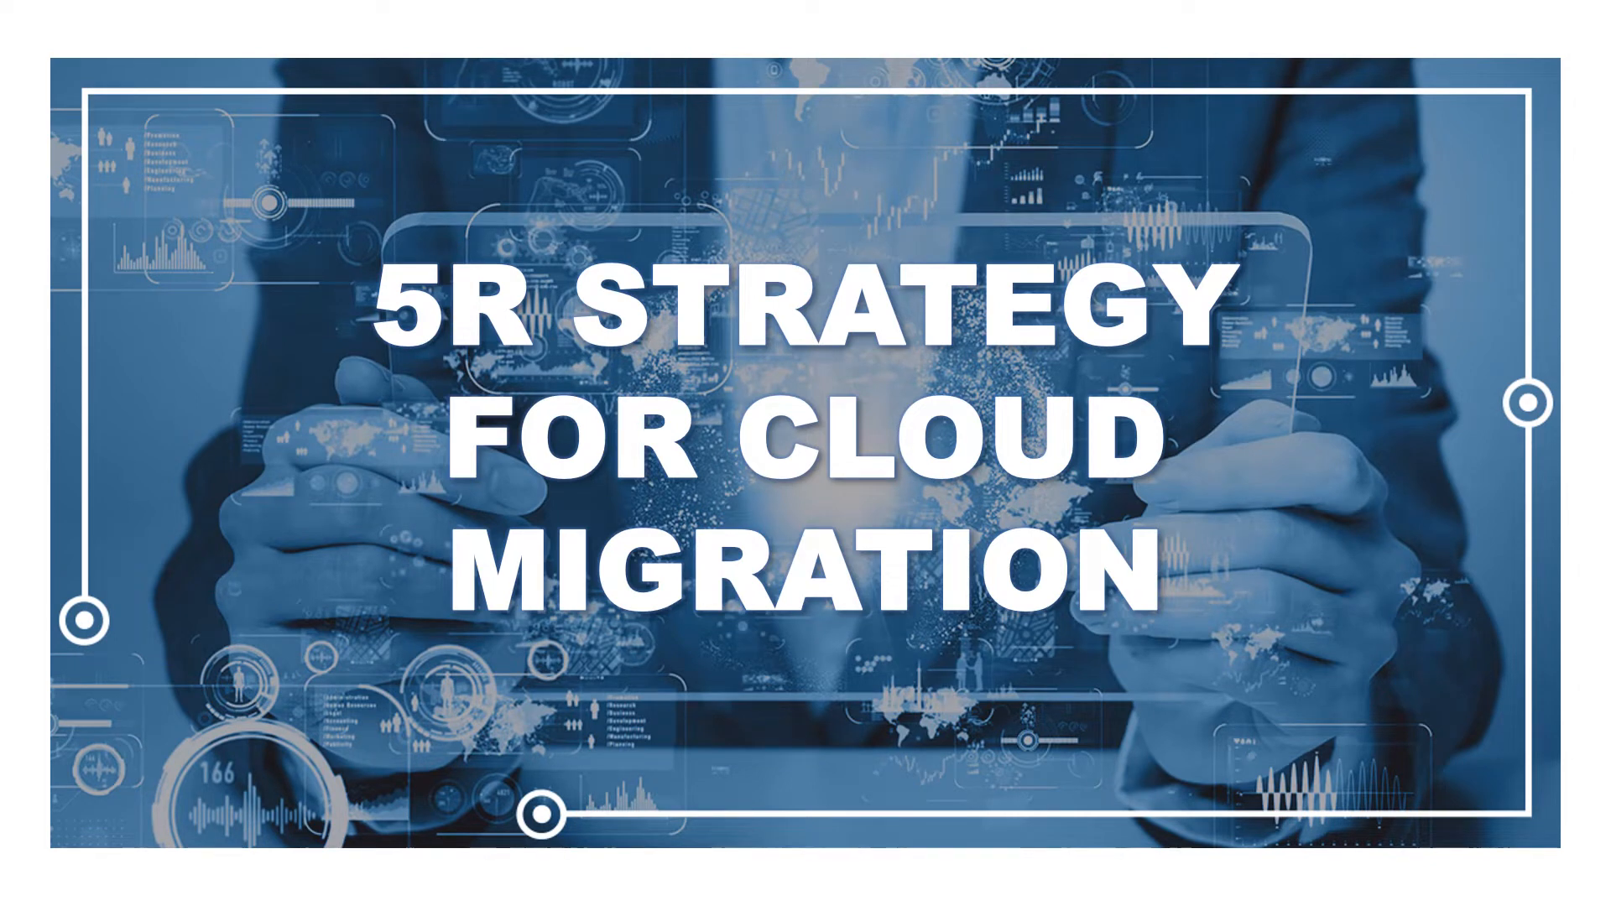
scroll(down, 3)
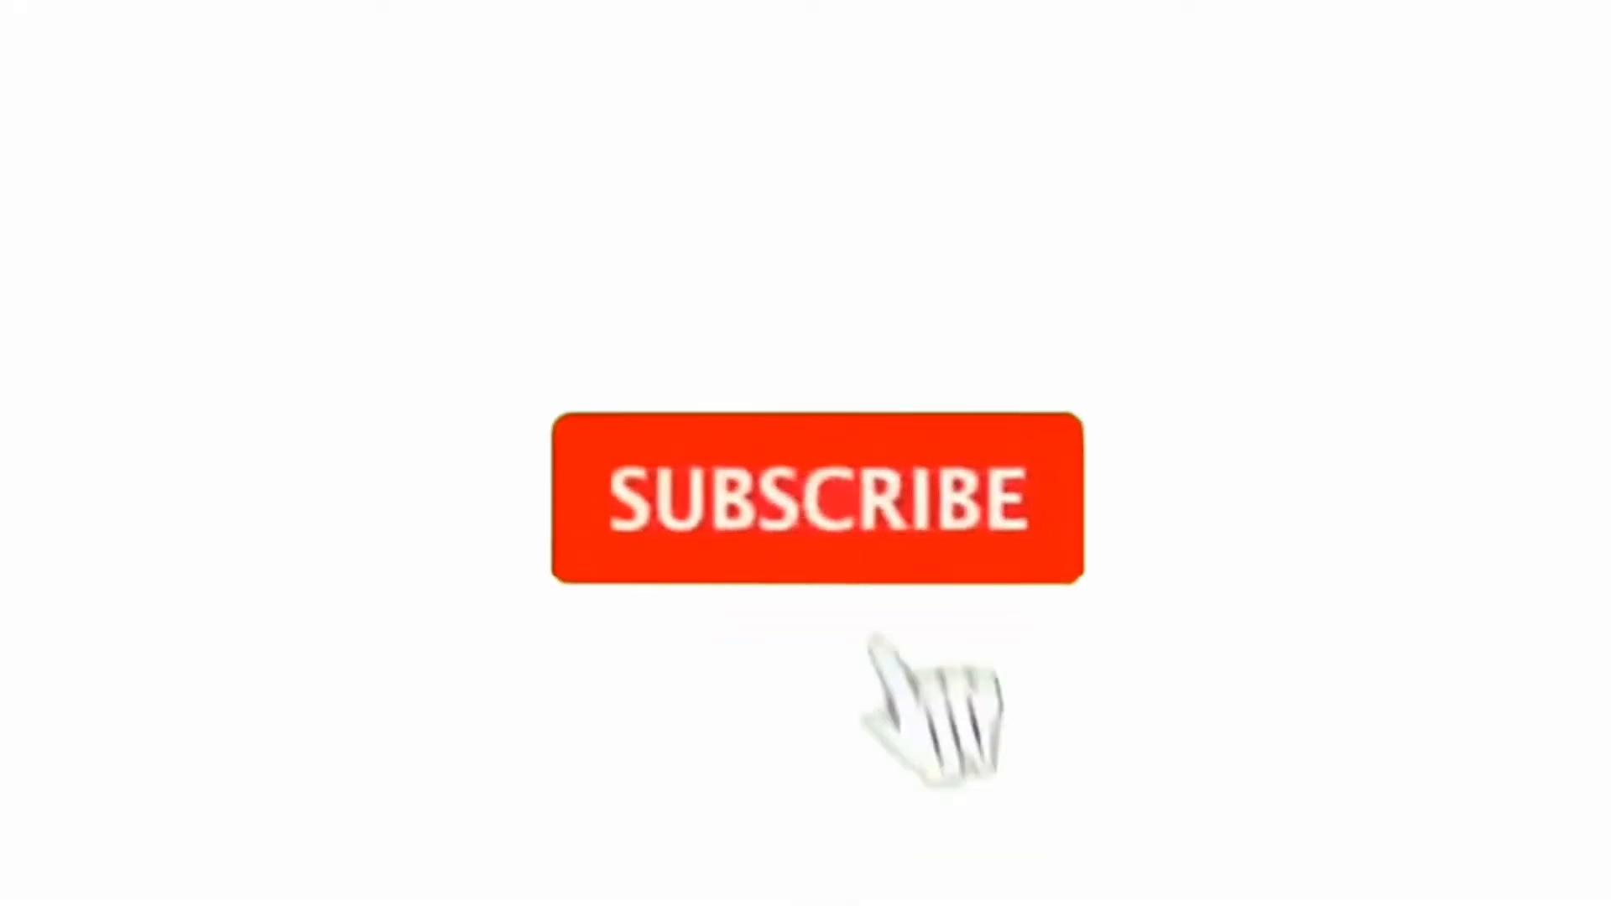
click(817, 498)
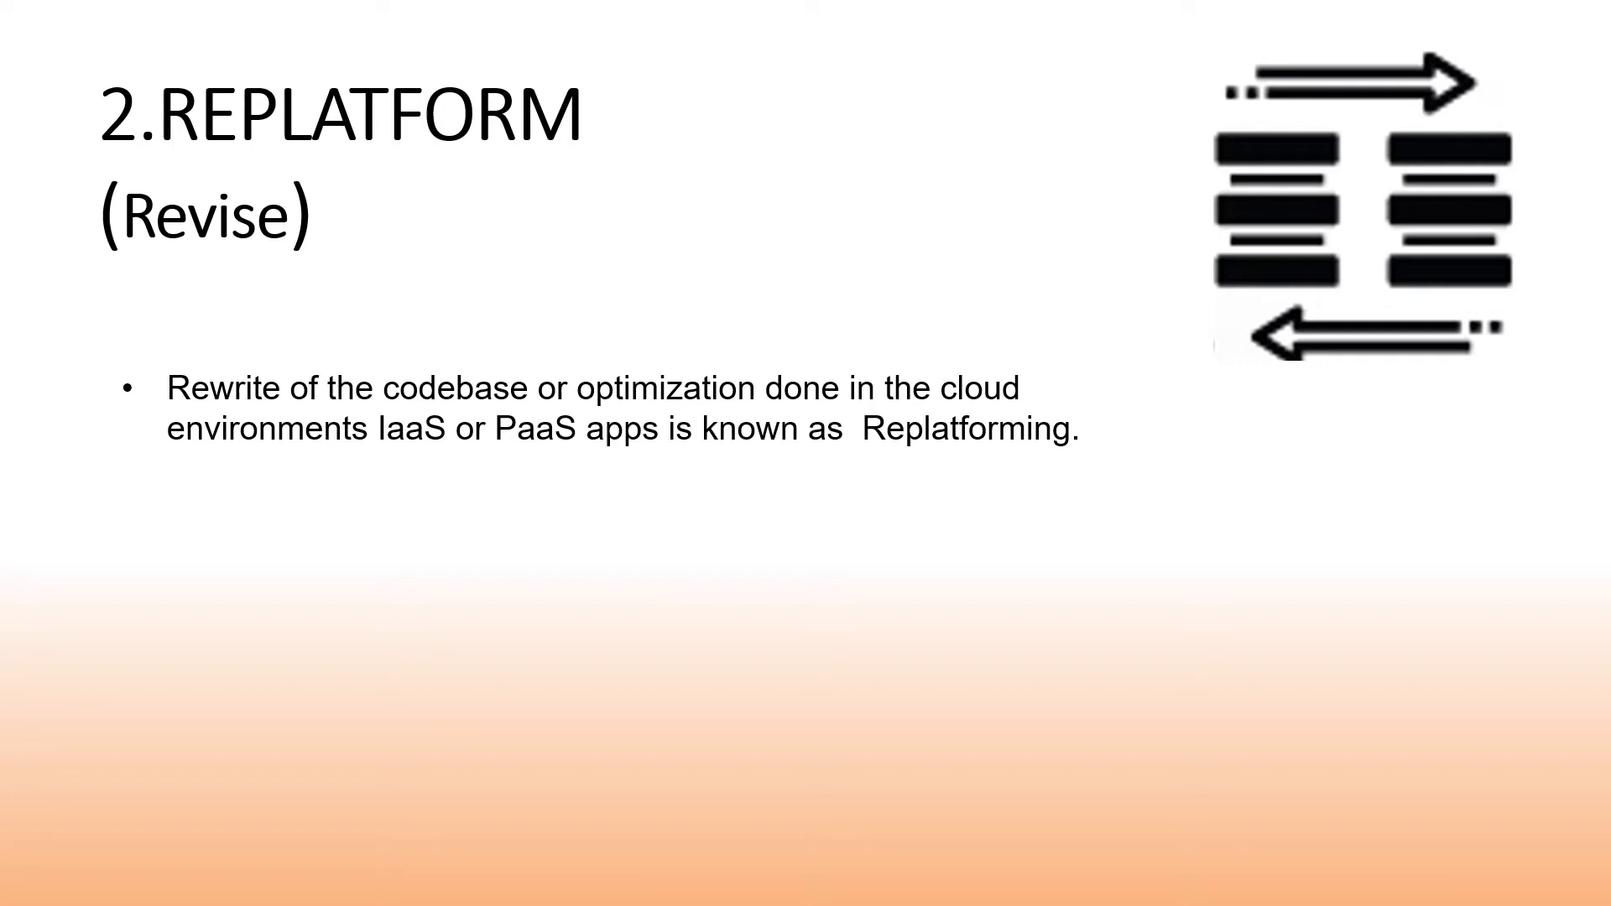
text(After re-platforming, the app is then rehosted on a cloud vendor's environment.)
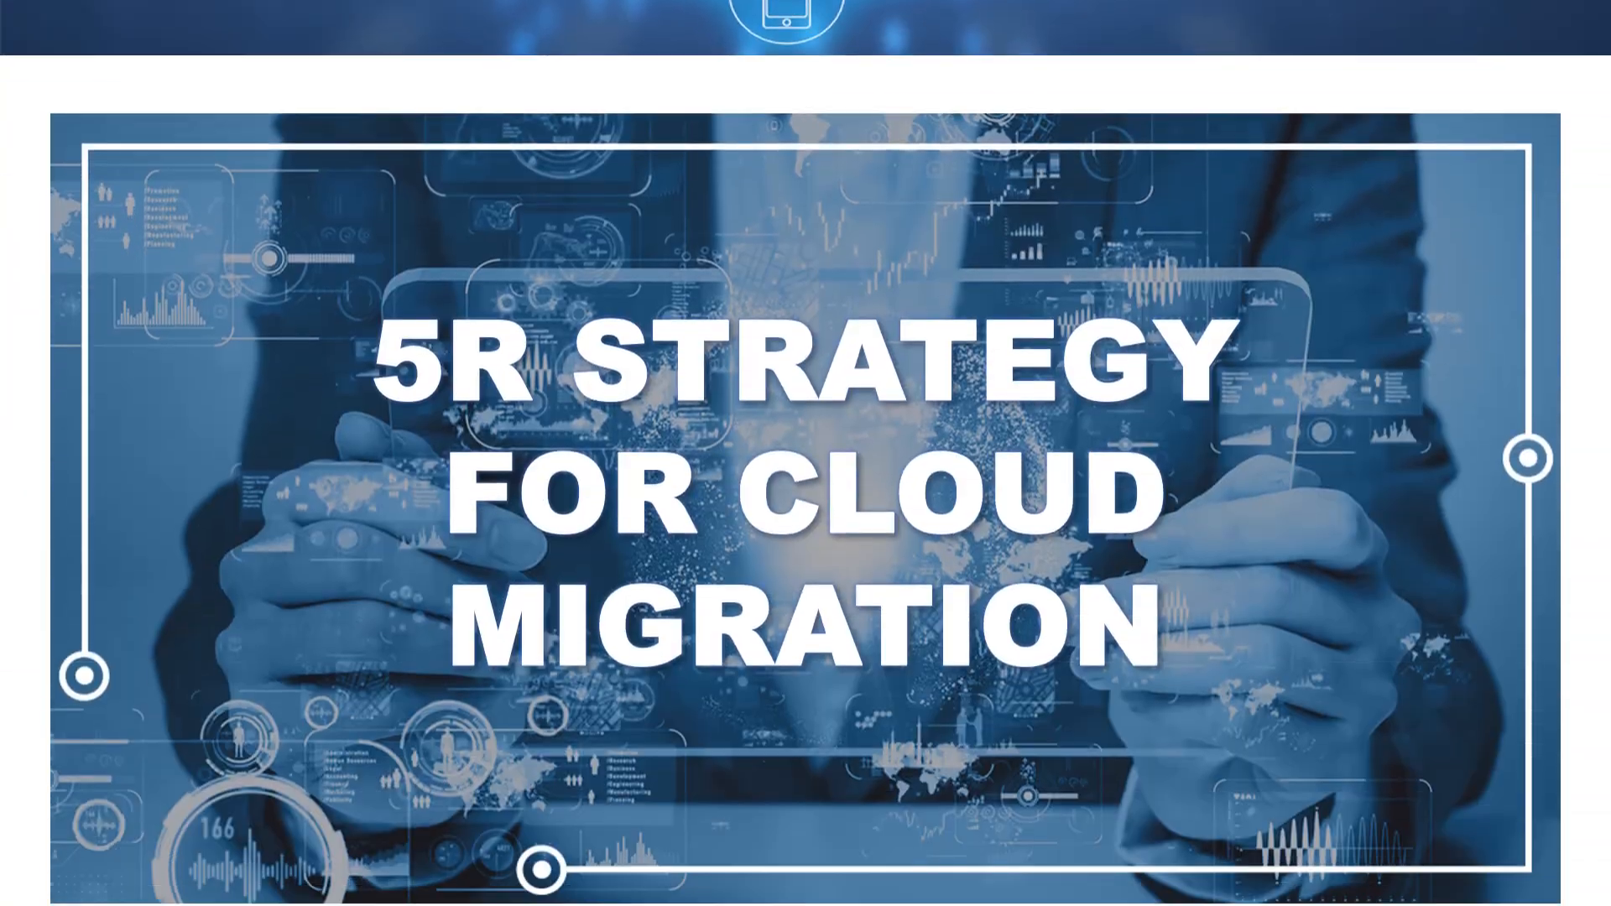
scroll(down, 3)
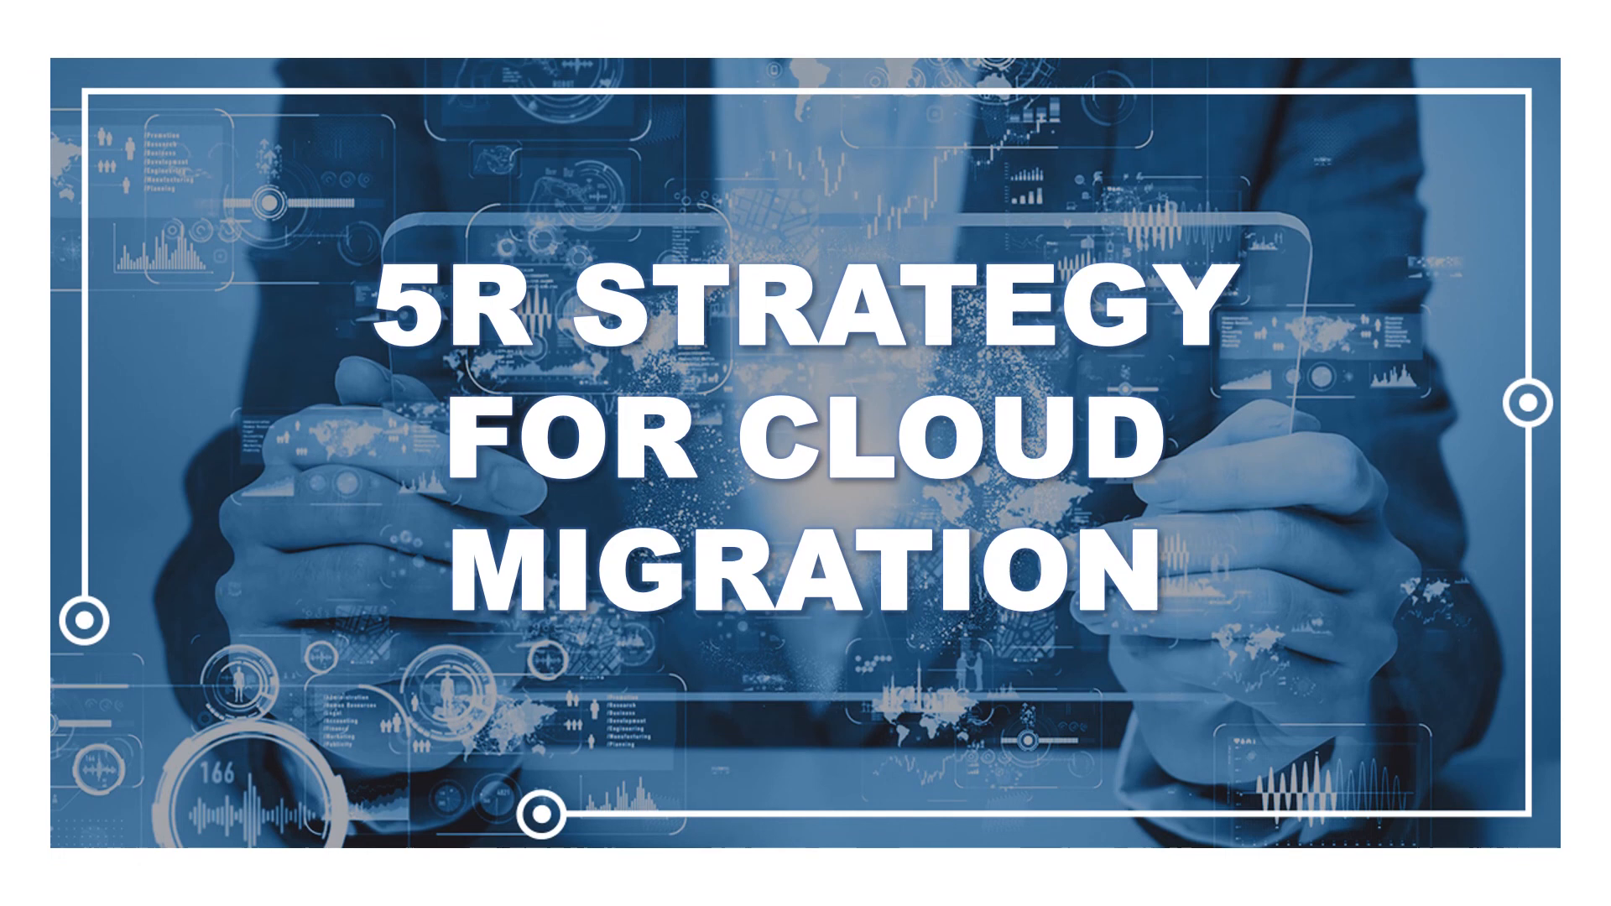